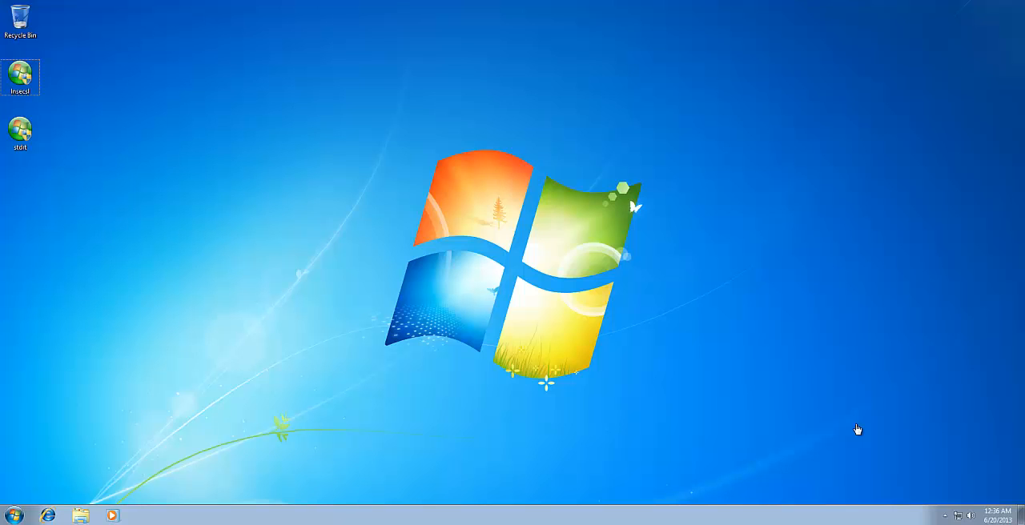
mouse_move(837, 439)
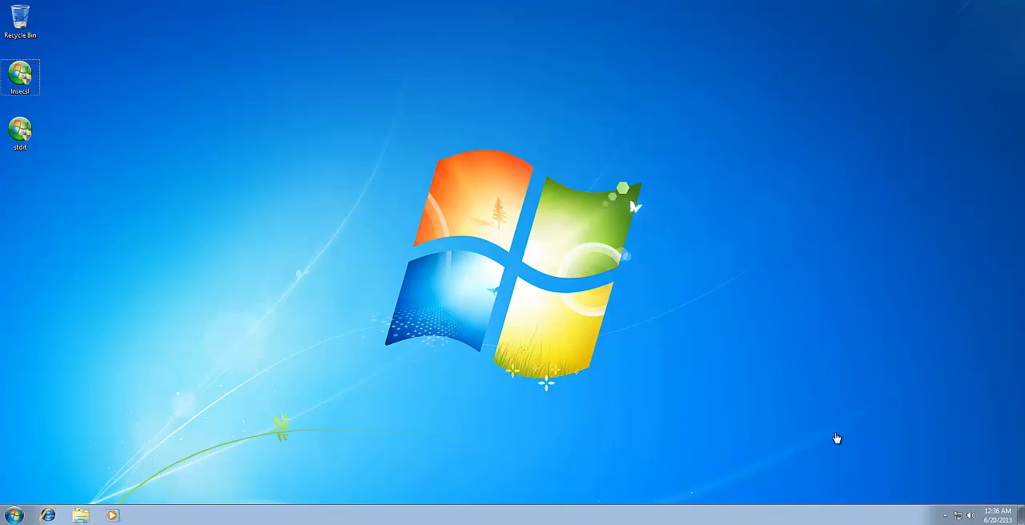
mouse_move(965, 513)
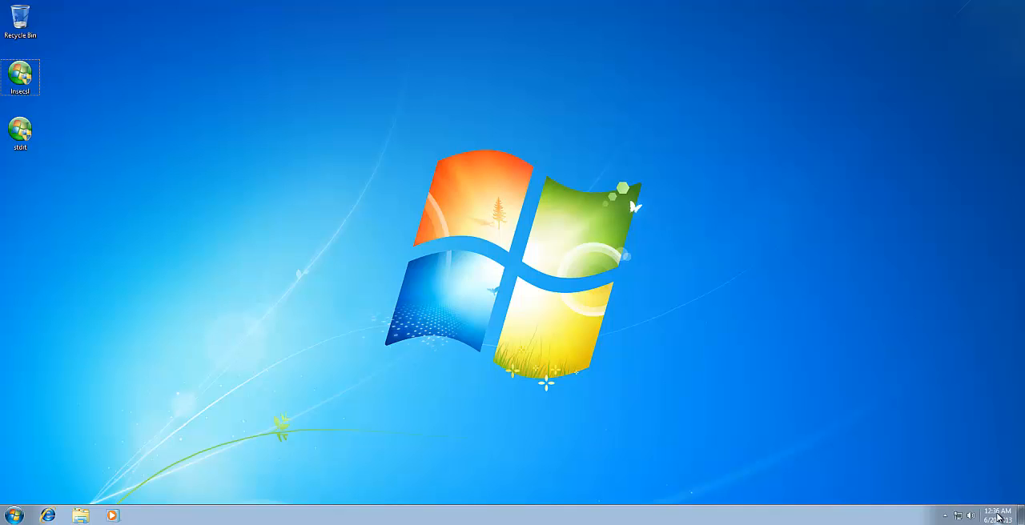
mouse_move(878, 410)
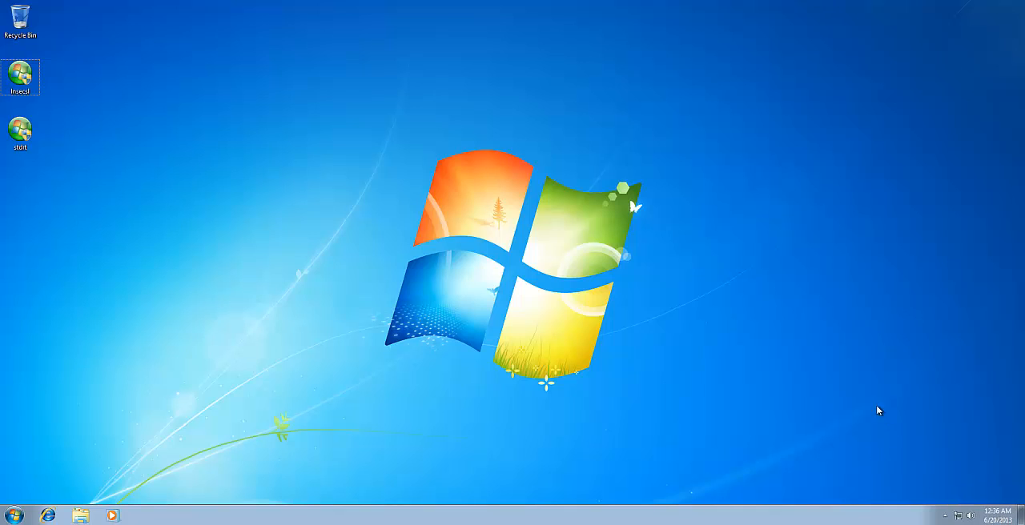
mouse_move(851, 396)
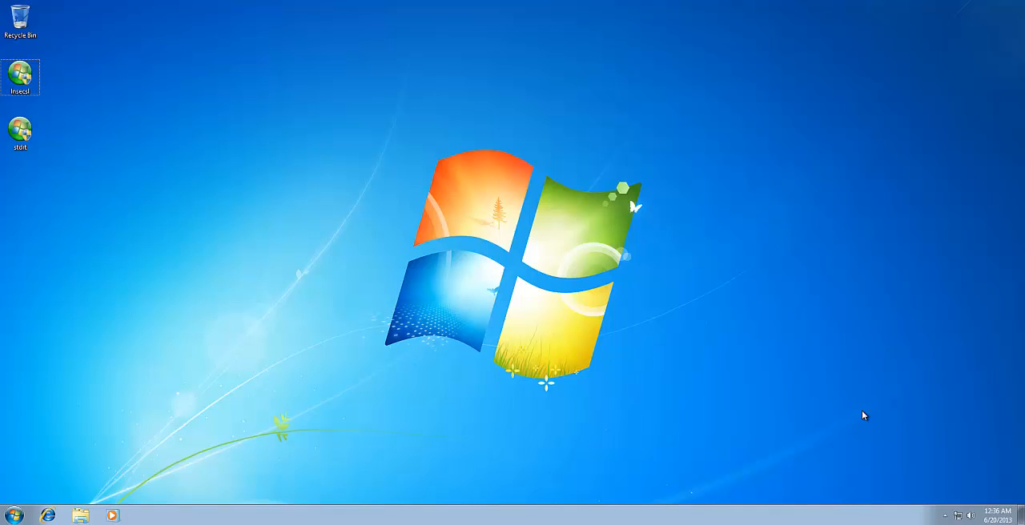
mouse_move(961, 502)
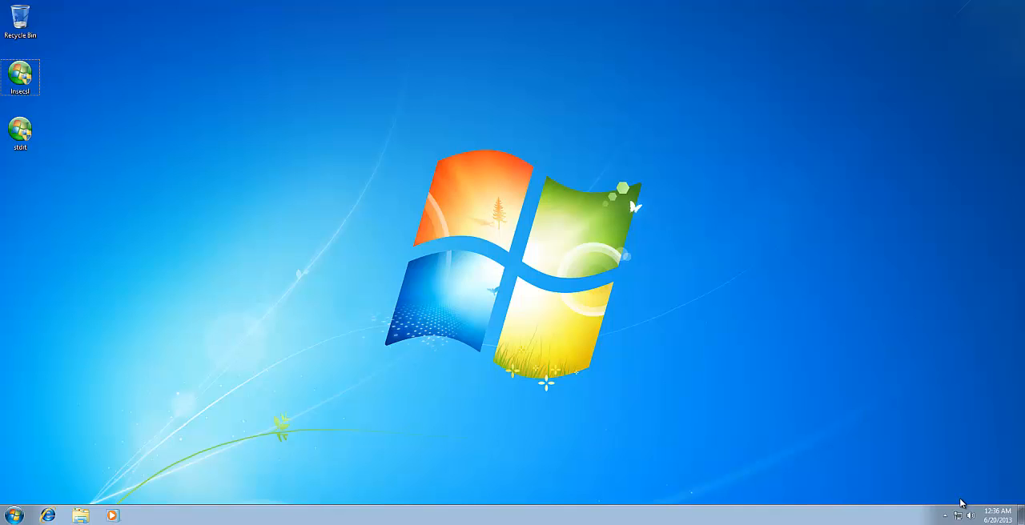
Show the taskbar calendar, then select the stdrt shortcut on the desktop.
left_click(997, 515)
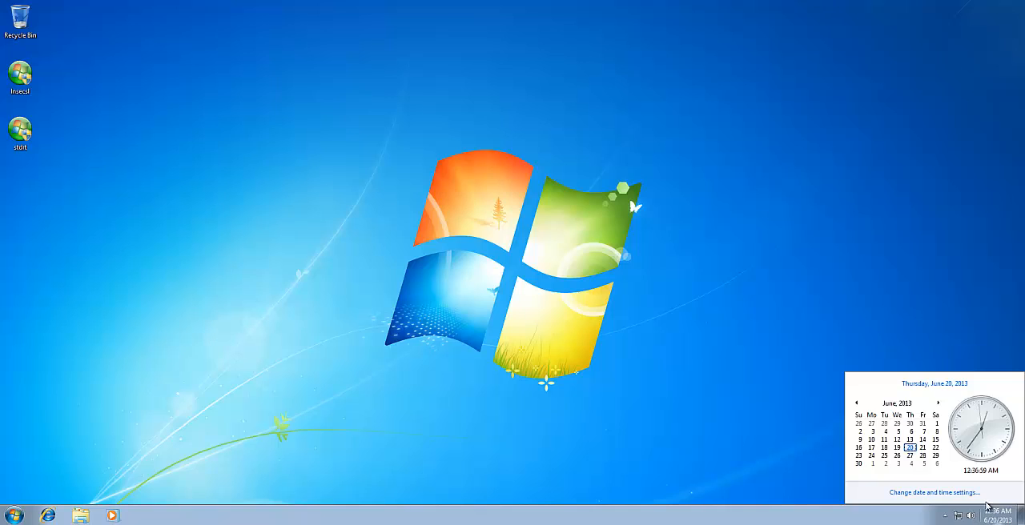
mouse_move(692, 362)
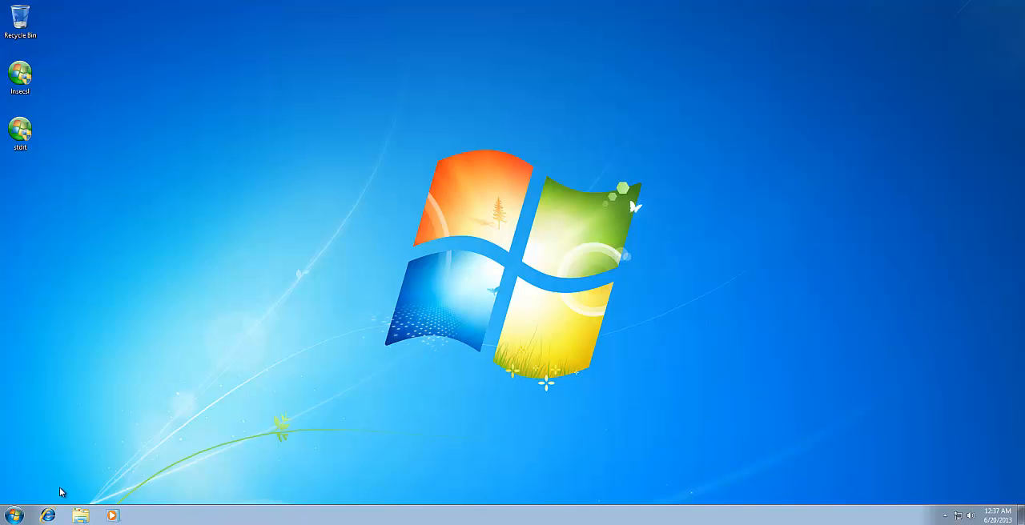
mouse_move(58, 257)
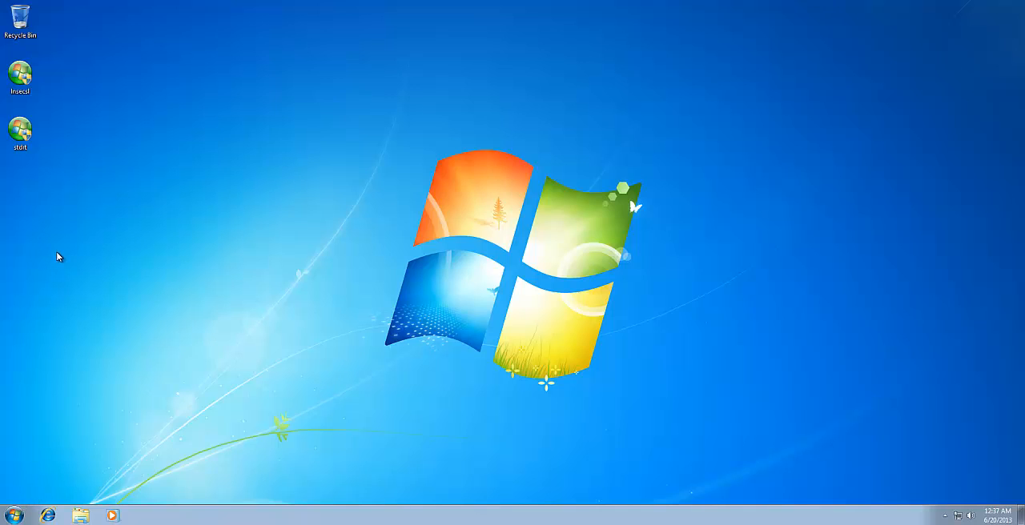
left_click(19, 132)
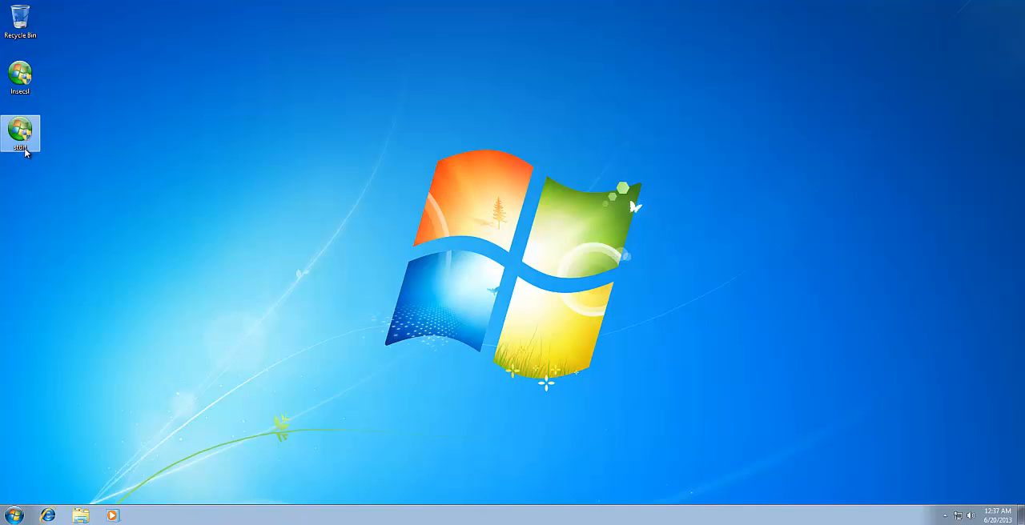
mouse_move(122, 155)
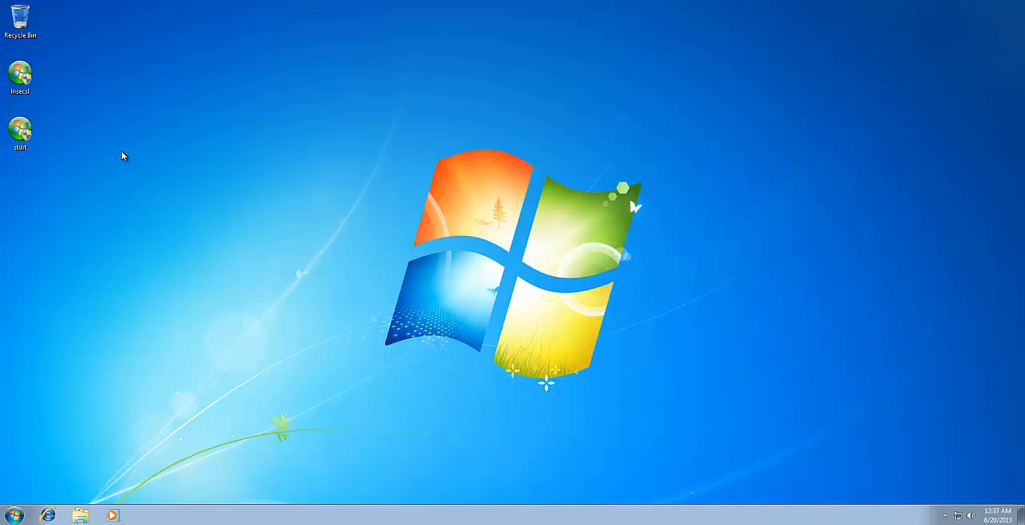
mouse_move(218, 335)
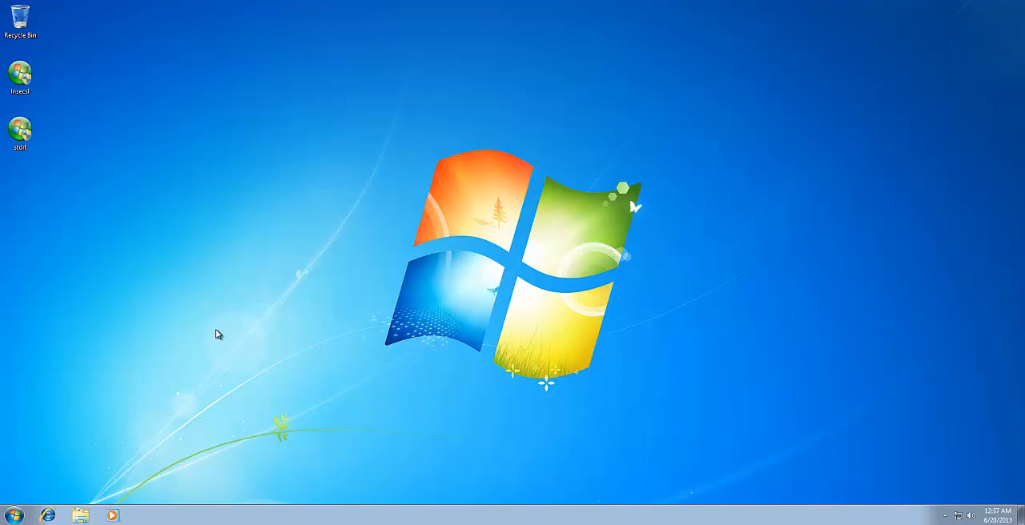
mouse_move(192, 489)
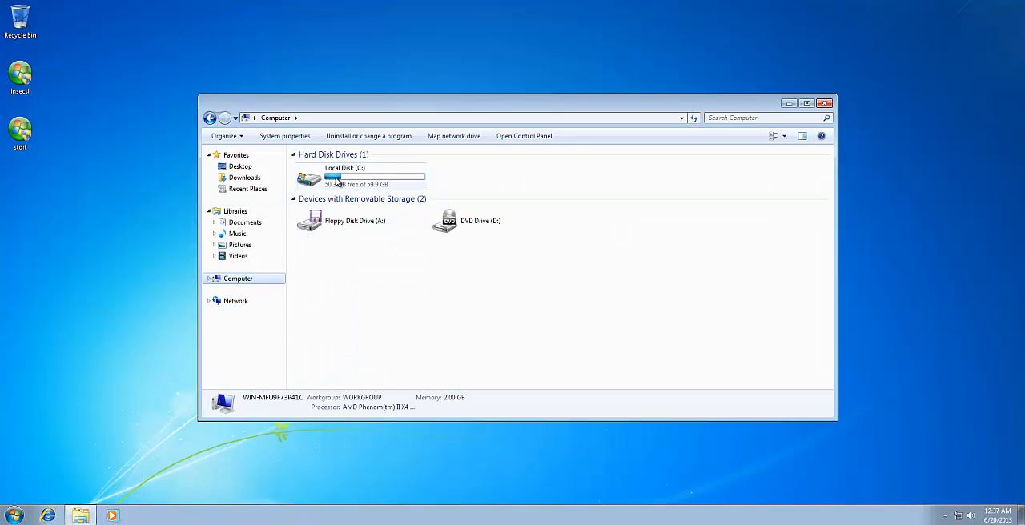
Browse into C:\Windows\Temp to view its five items, then close Explorer.
double_click(344, 178)
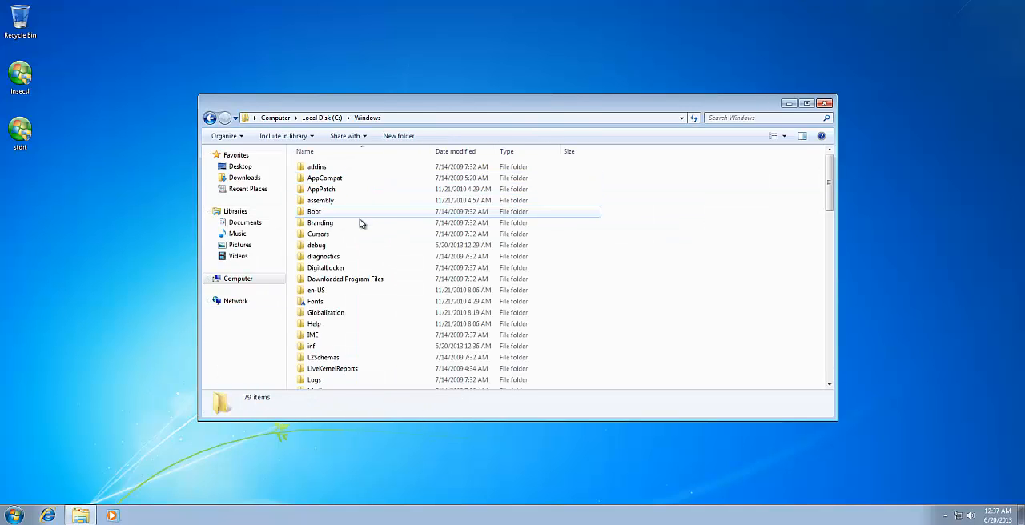
scroll("down", 3)
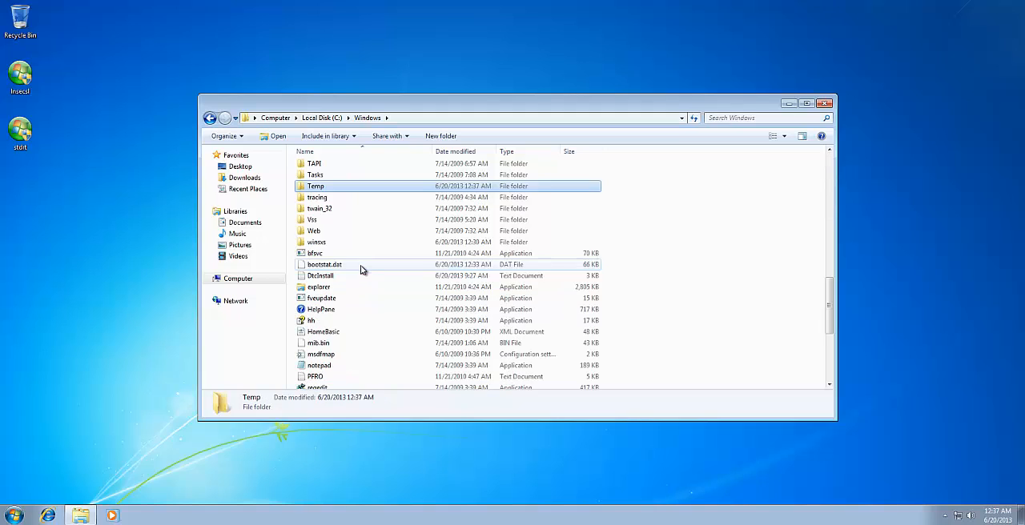
double_click(315, 185)
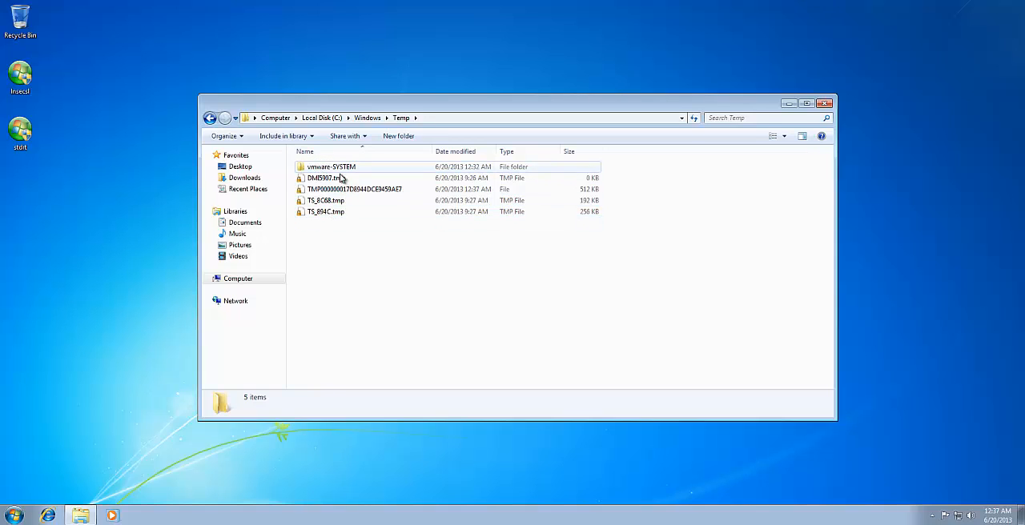
left_click(823, 102)
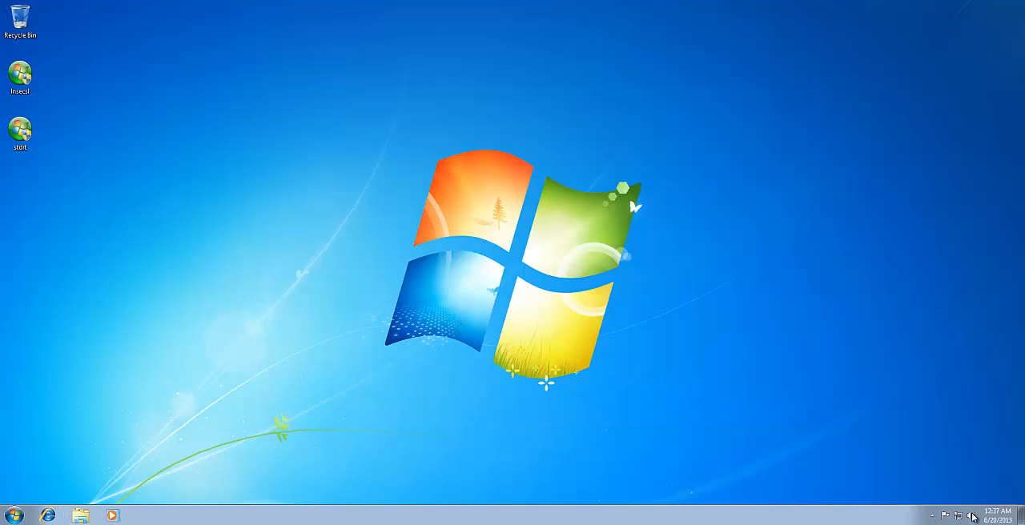
left_click(972, 515)
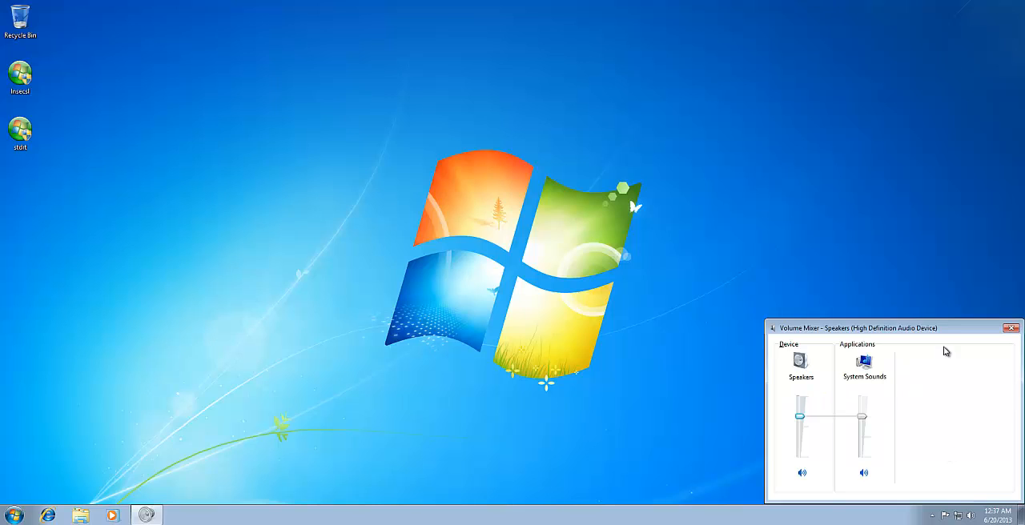
left_click(1010, 328)
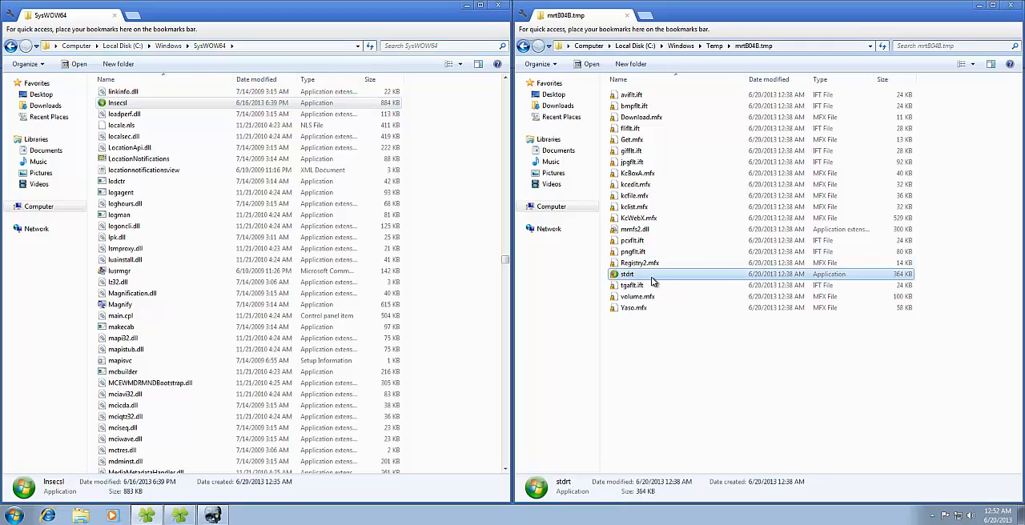
mouse_move(628, 273)
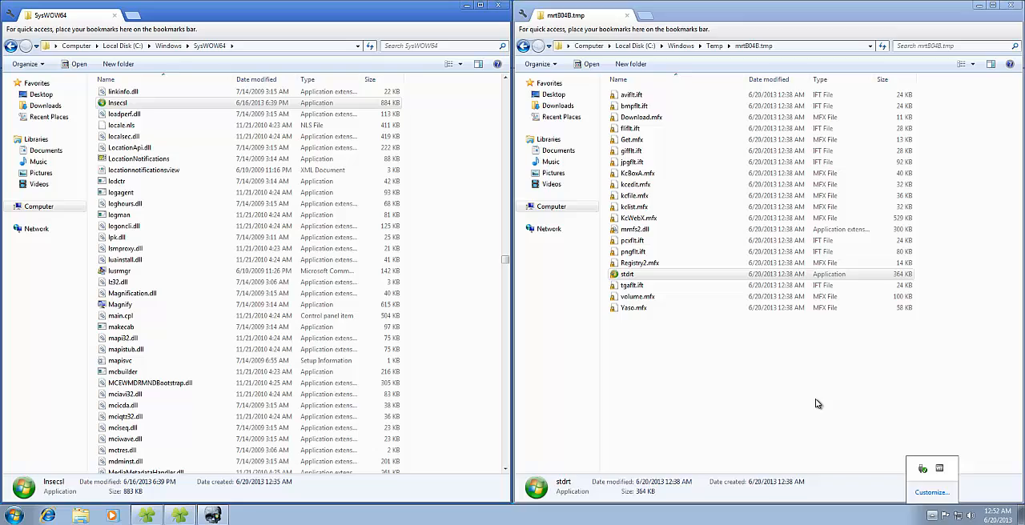
Open Properties for the stdrt application in the mrtB04B.tmp folder.
left_click(627, 274)
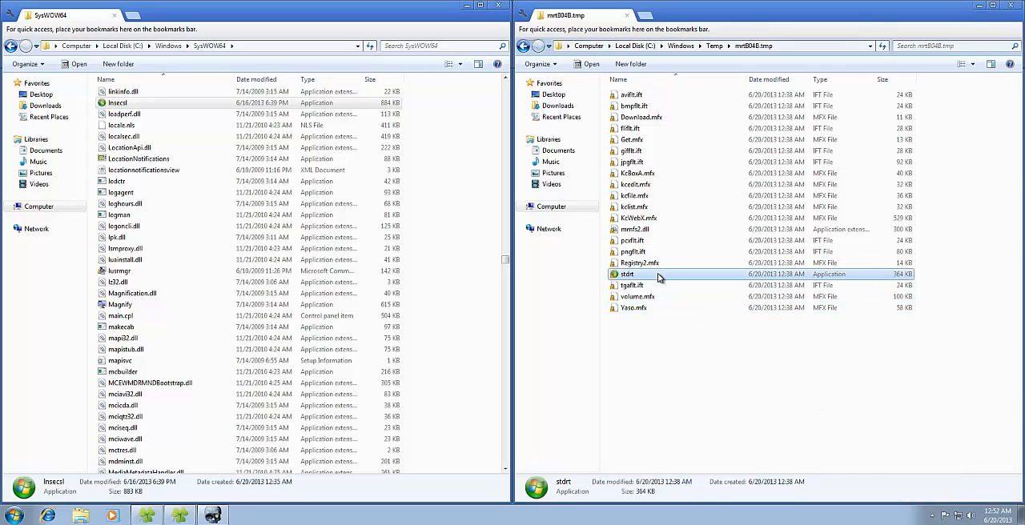
right_click(627, 274)
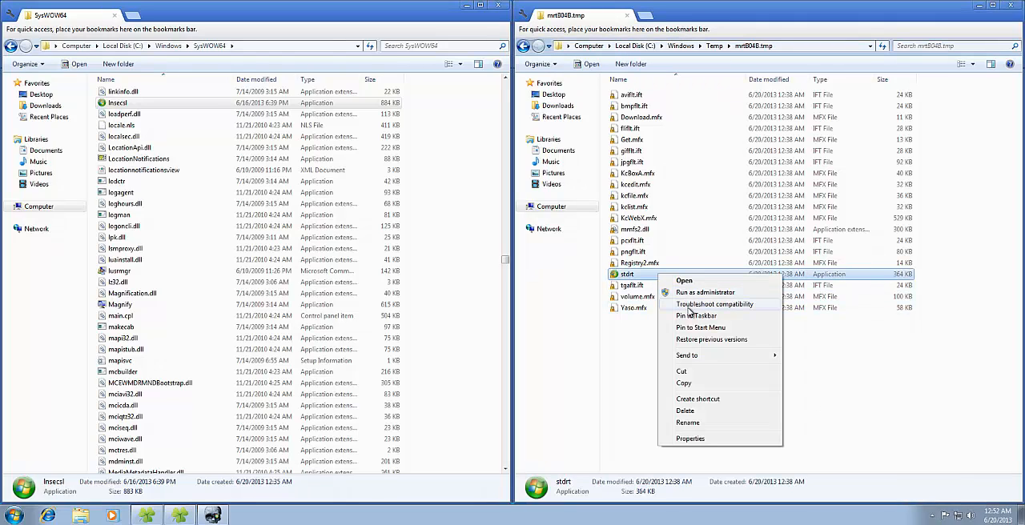
left_click(689, 438)
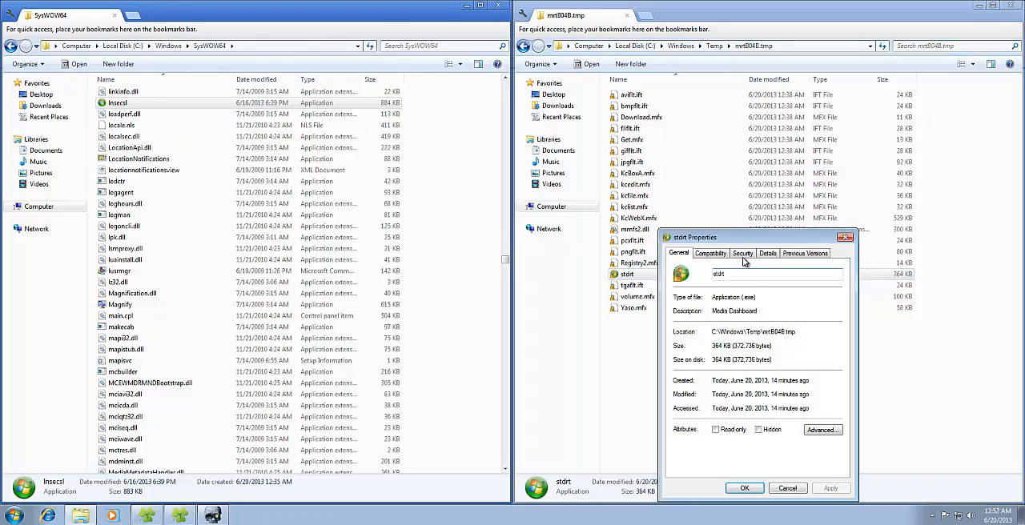
left_click(767, 253)
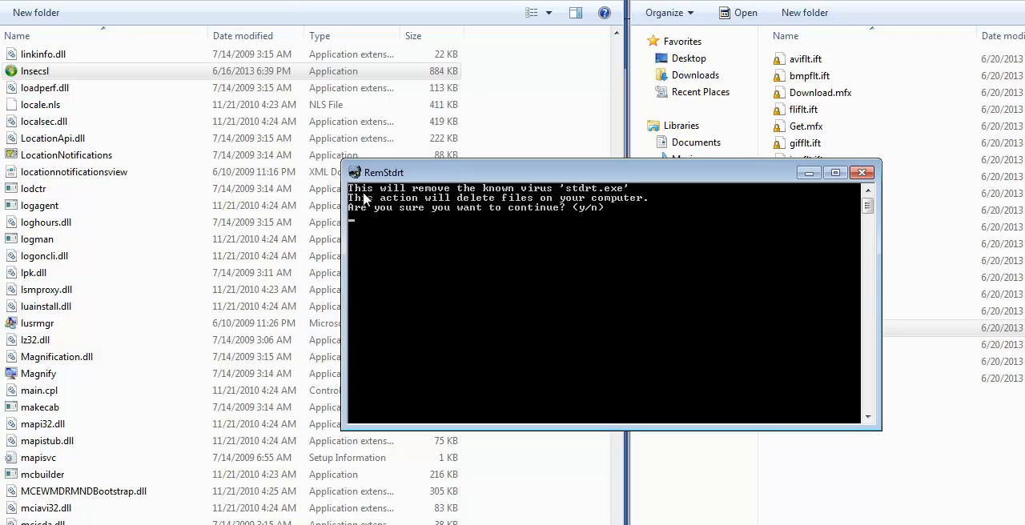
mouse_move(572, 240)
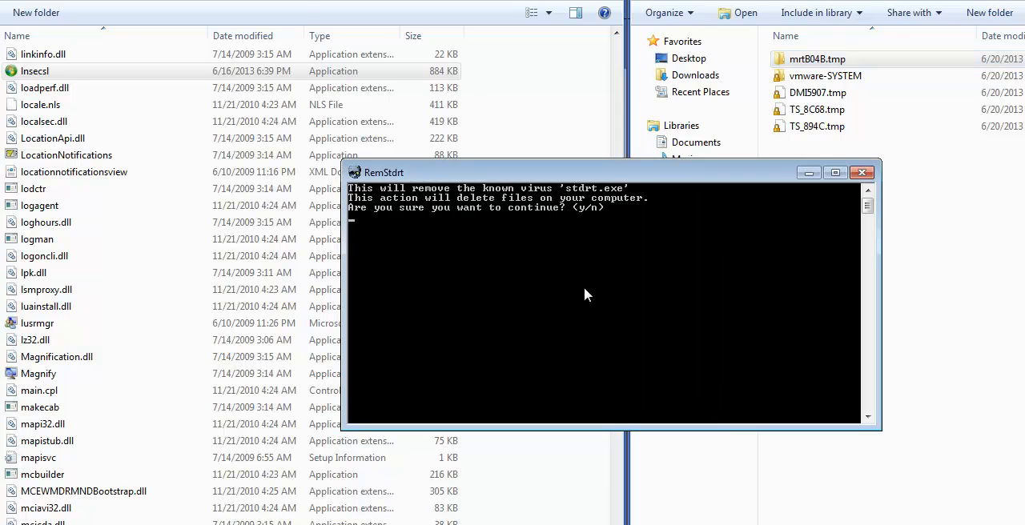
Answer 'y' at the RemStdrt prompt to move and remove the virus files.
type("y")
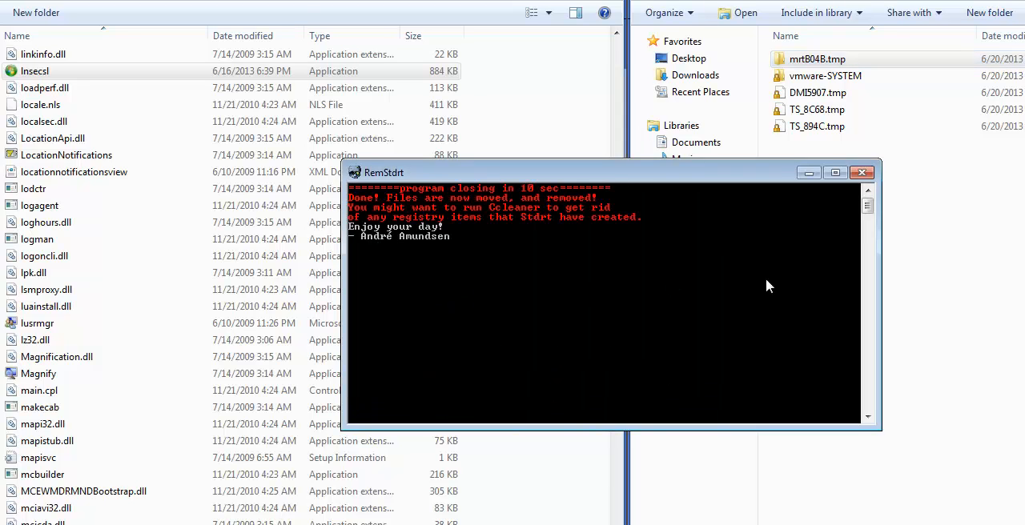